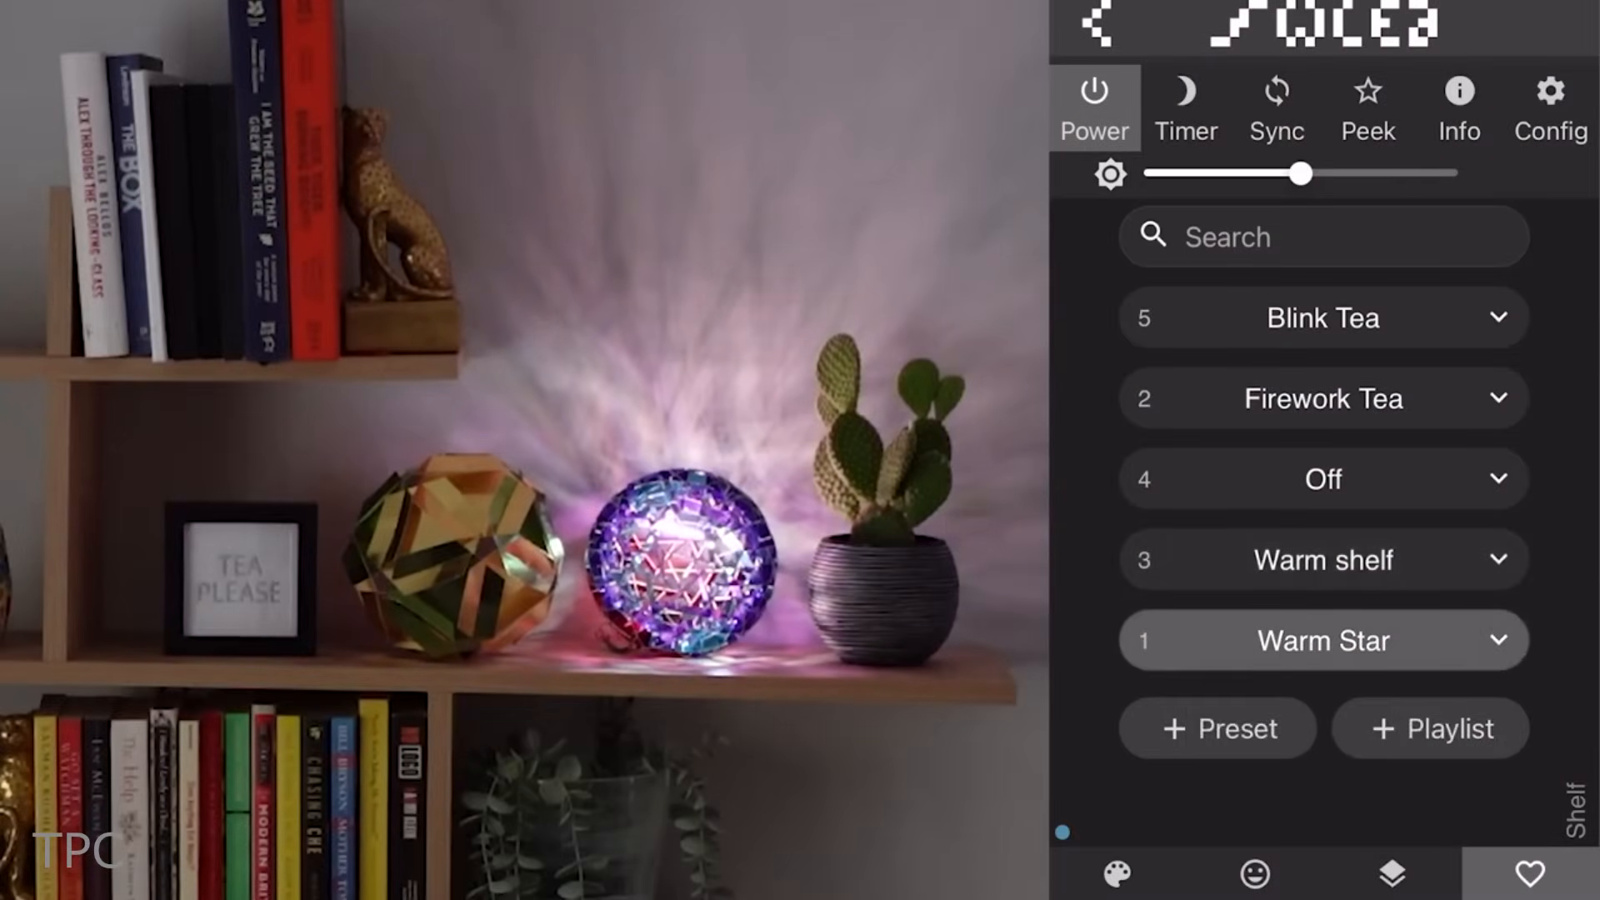
Apply the Firework Tea preset so the shelf's TEA PLEASE sign lights up
{"action": "left_click", "coordinate": [1323, 398]}
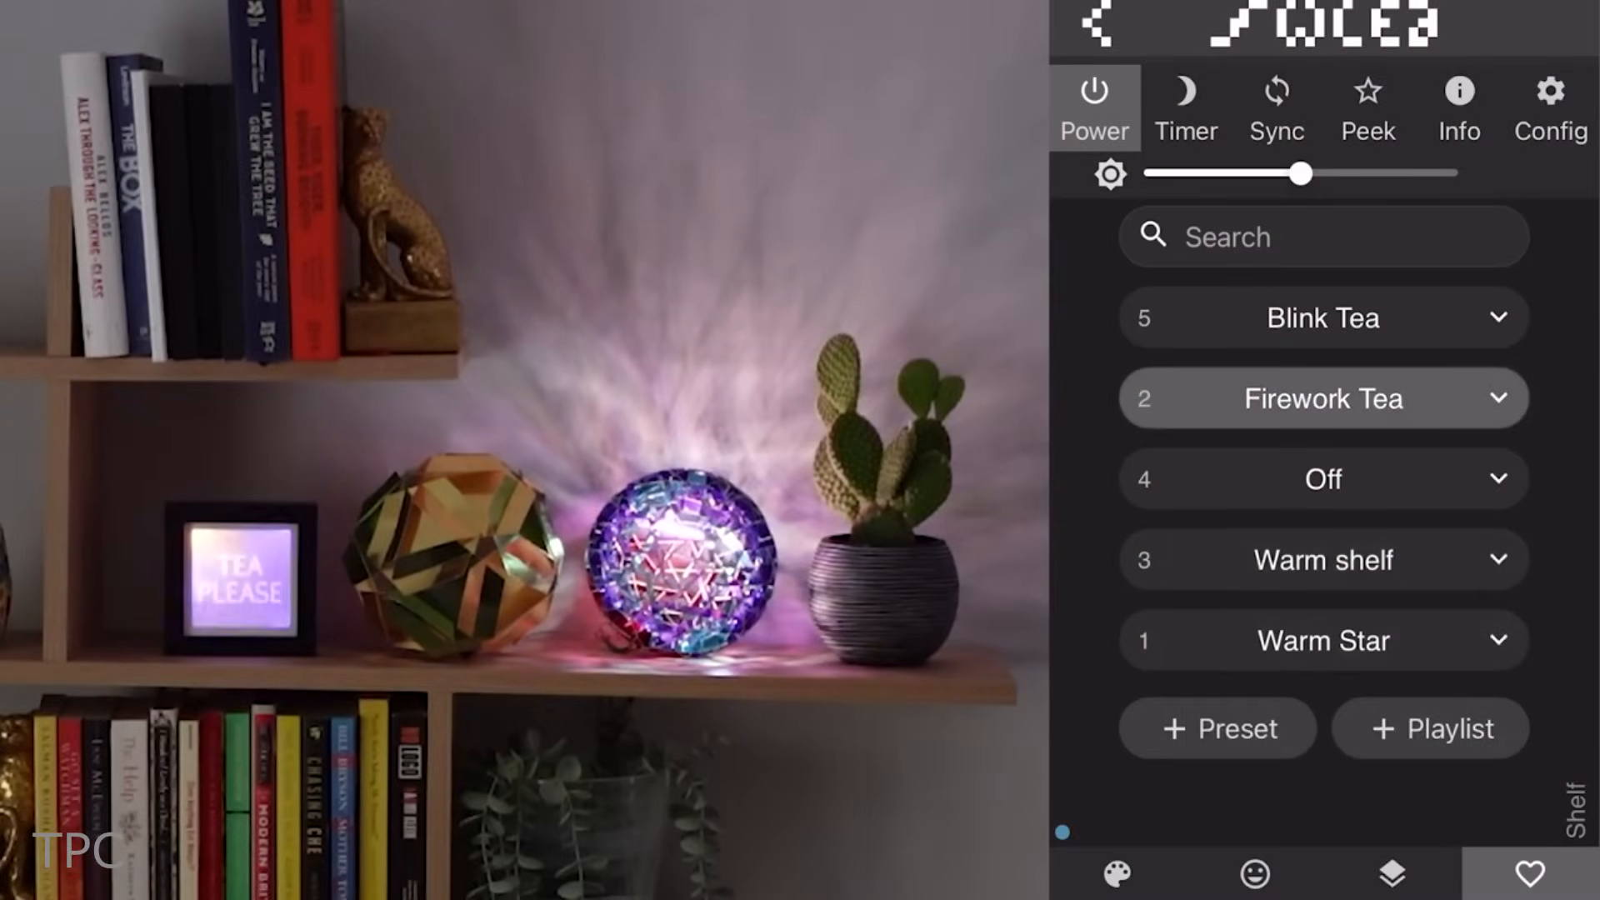
{"action": "left_click", "coordinate": [1323, 318]}
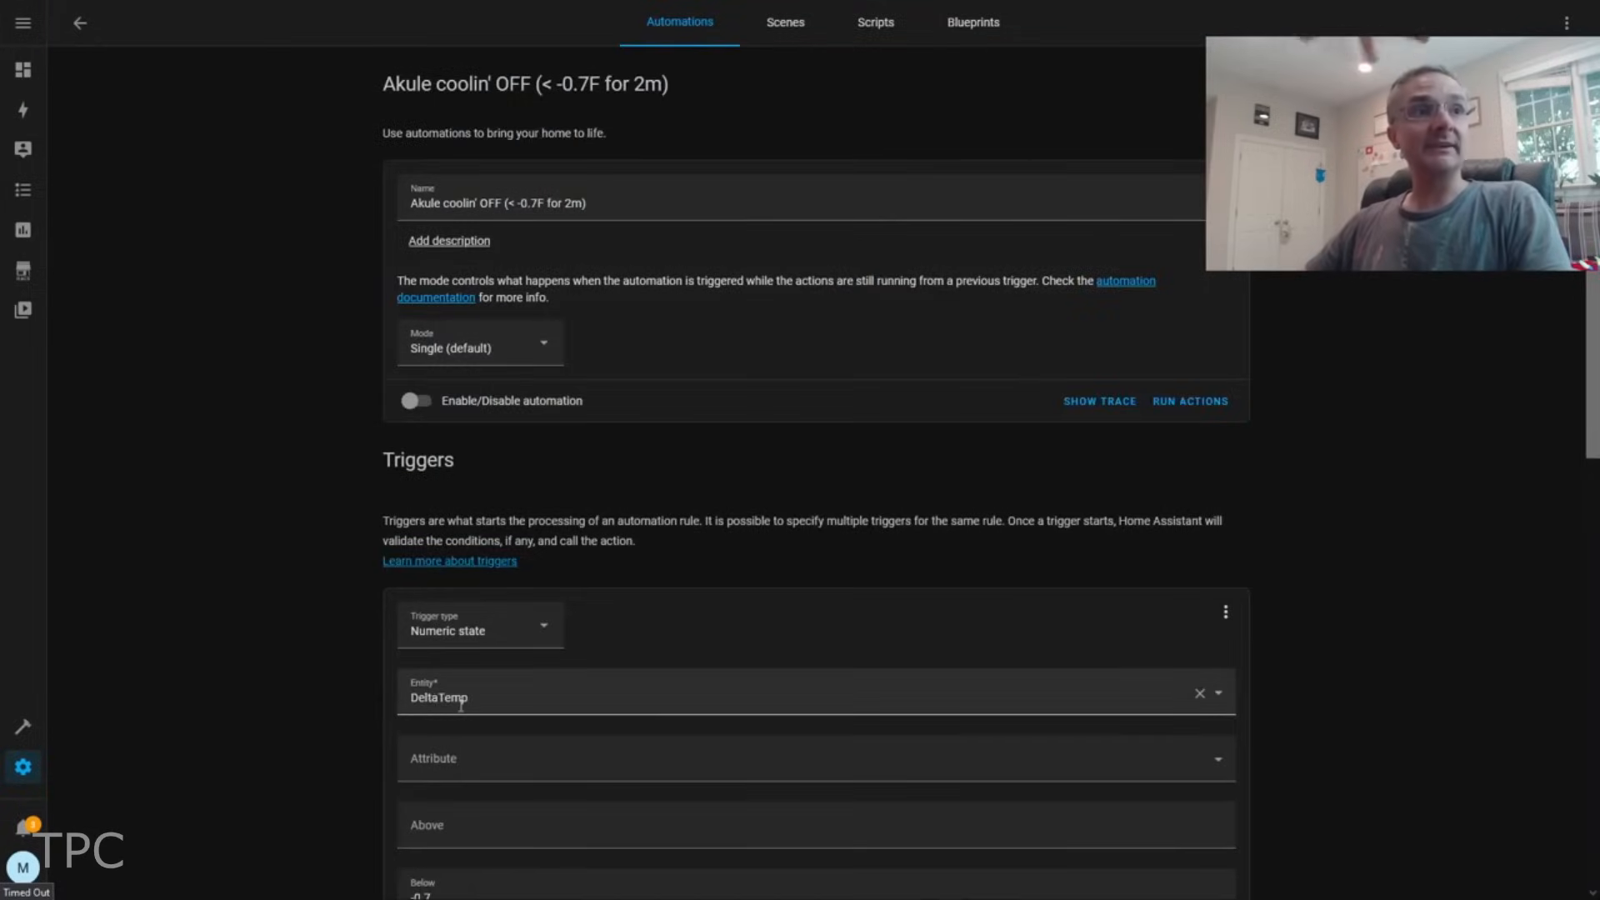
Scroll to the Akule coolin' OFF automation's numeric trigger: DeltaTemp below -0.7
{"action": "scroll", "scroll_direction": "down", "scroll_amount": 3}
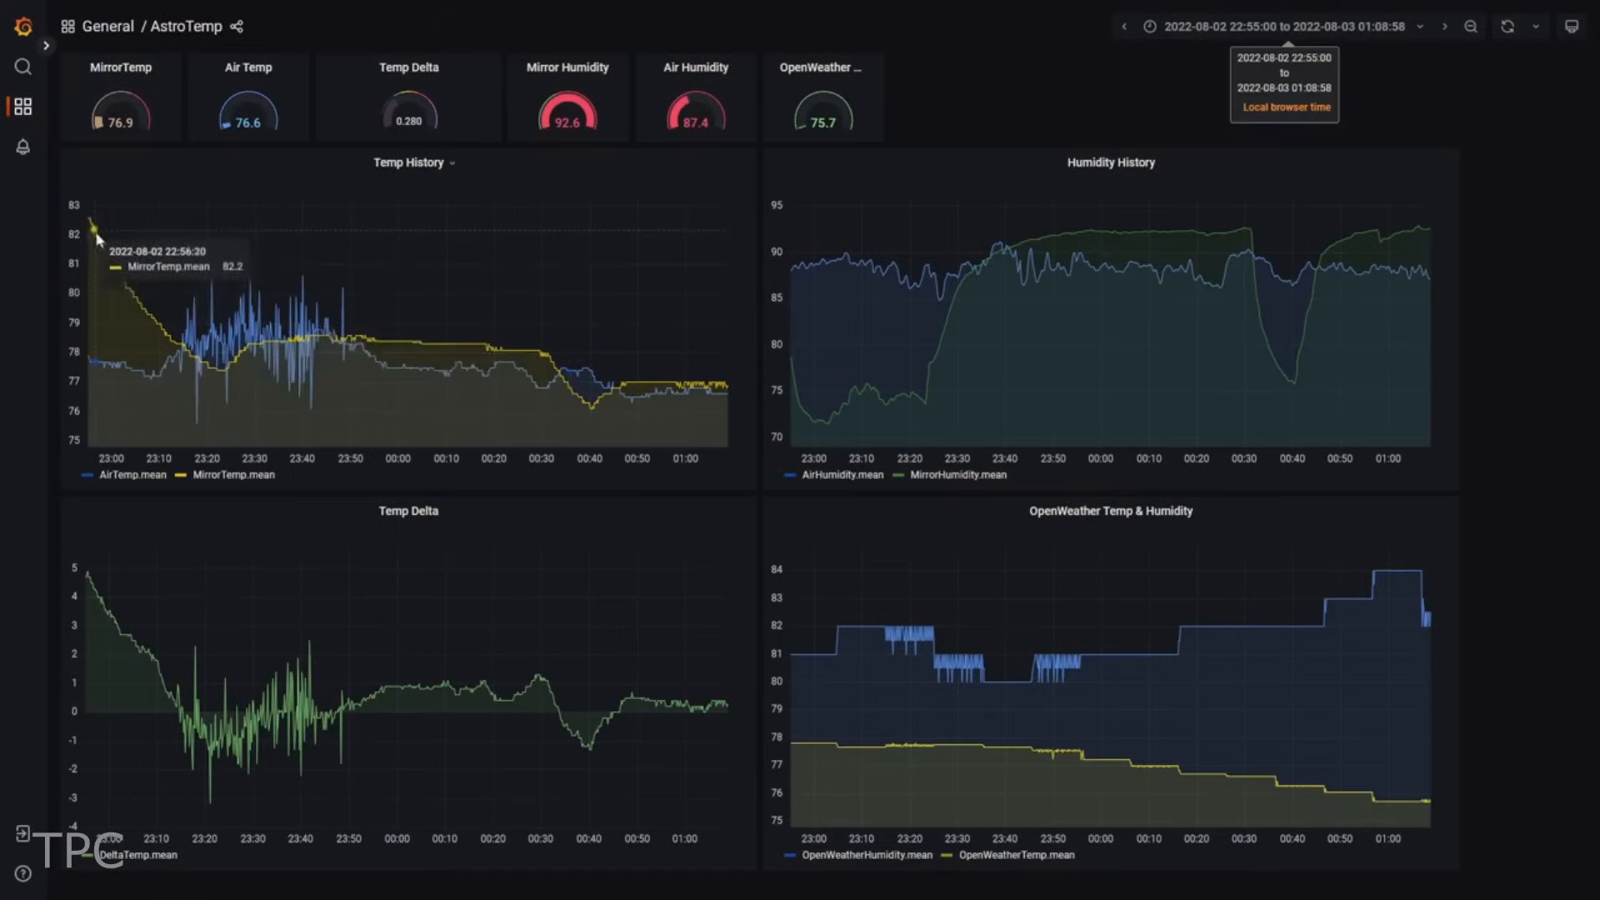
{"action": "mouse_move", "coordinate": [117, 275]}
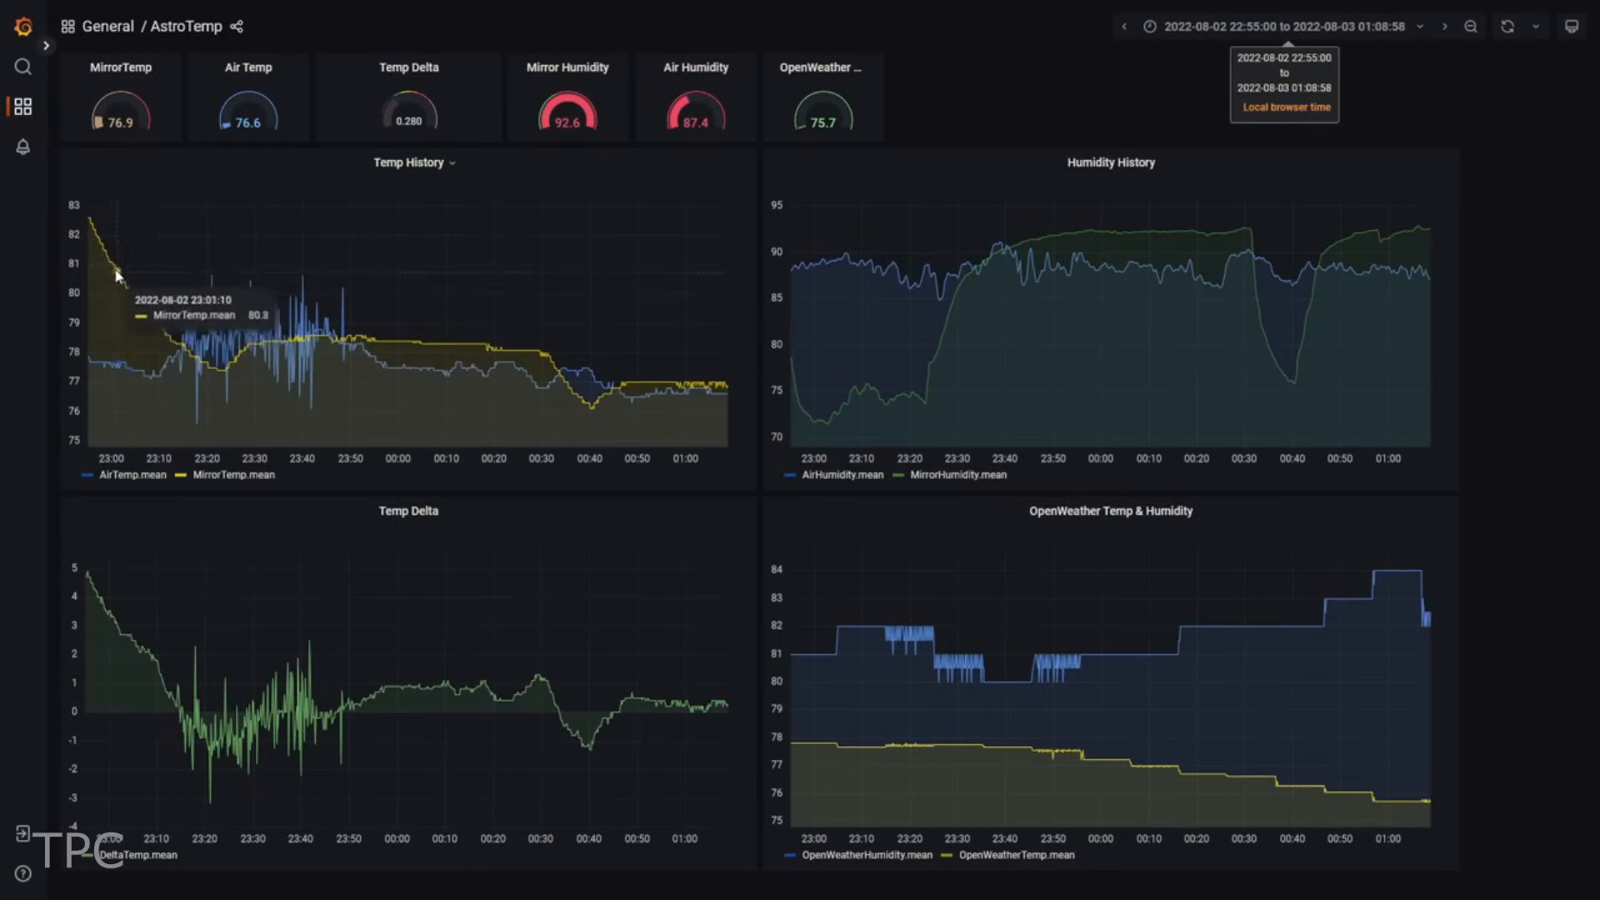